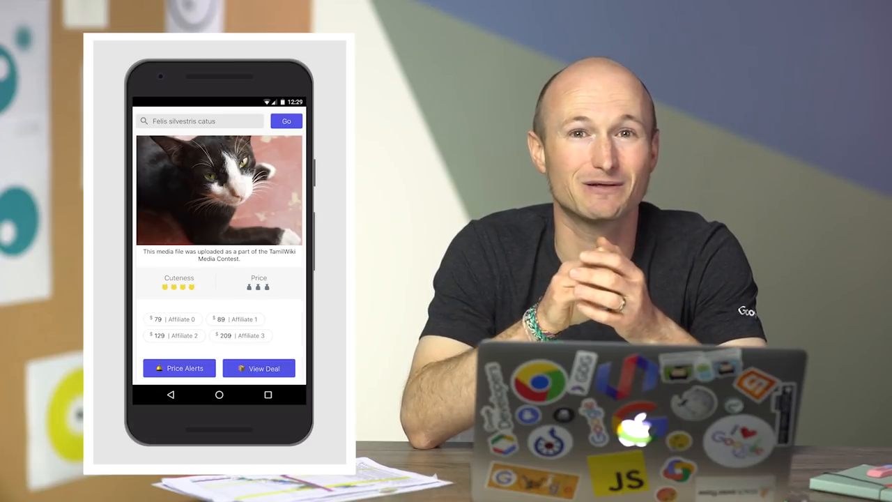
# - Tap Price Alerts in the cat deal app to bring up the notification permission prompt
pyautogui.click(179, 368)
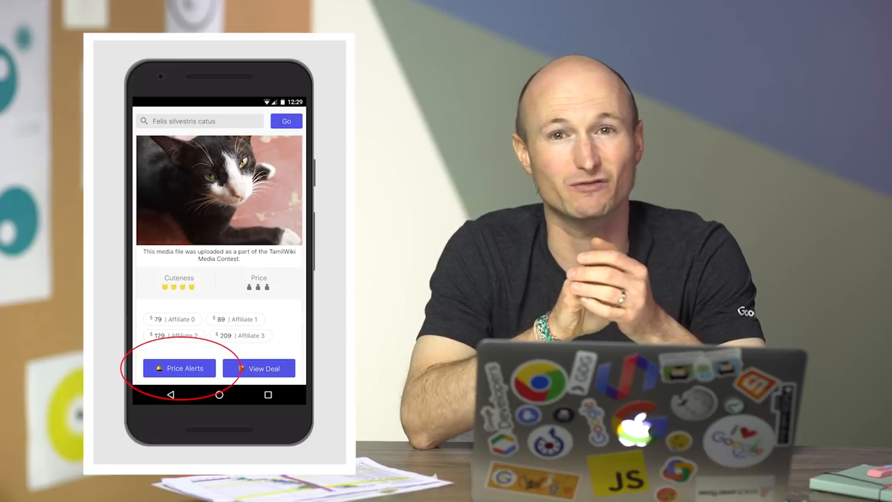
pyautogui.click(179, 368)
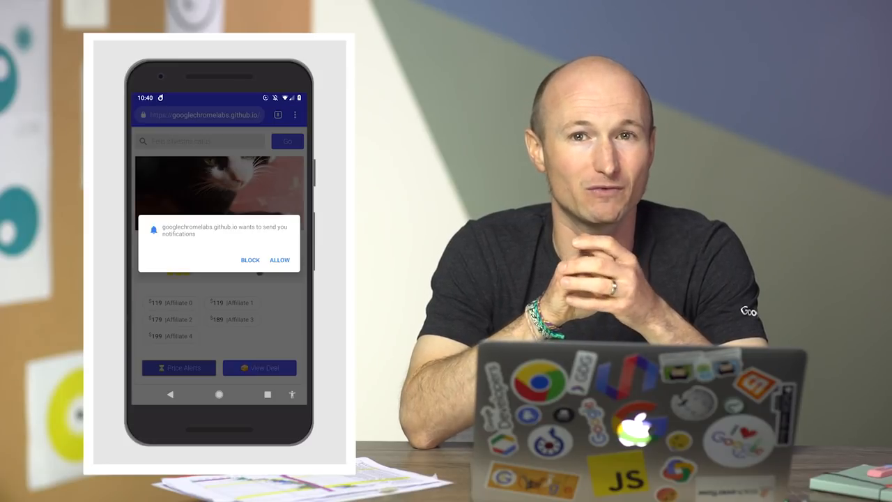